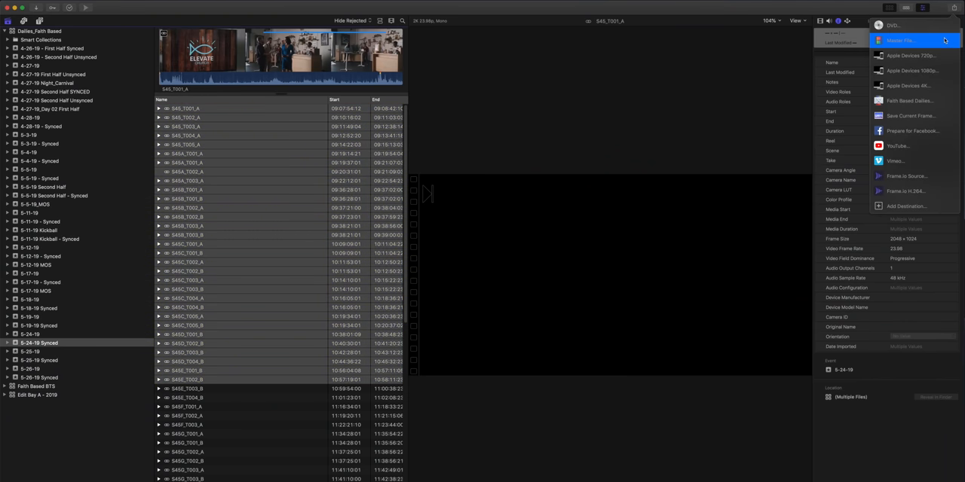
Review the Master File and Faith Based Dailies share destinations without sharing
{"action": "left_click", "coordinate": [902, 39]}
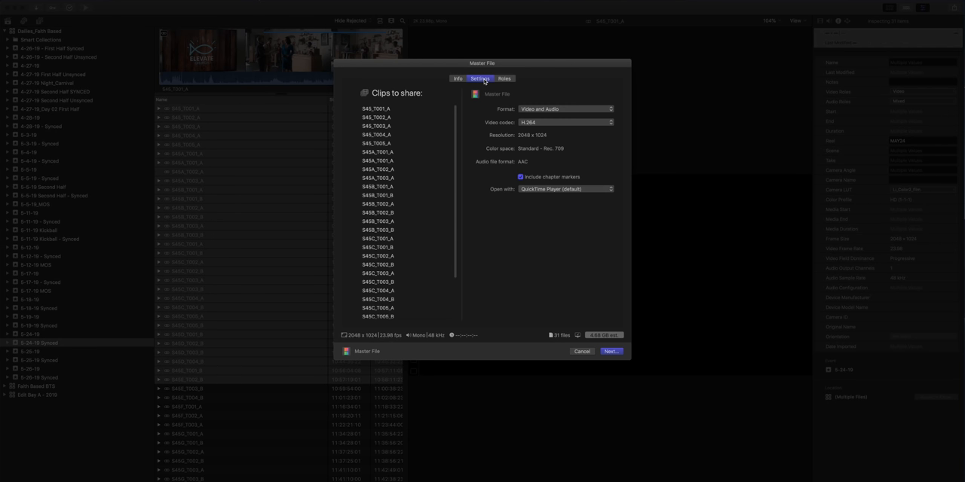
{"action": "left_click", "coordinate": [564, 108]}
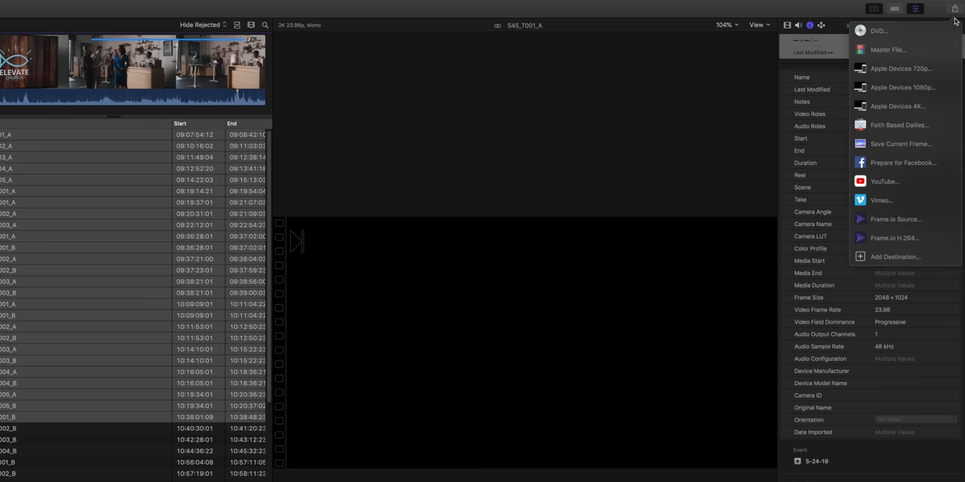
{"action": "left_click", "coordinate": [899, 125]}
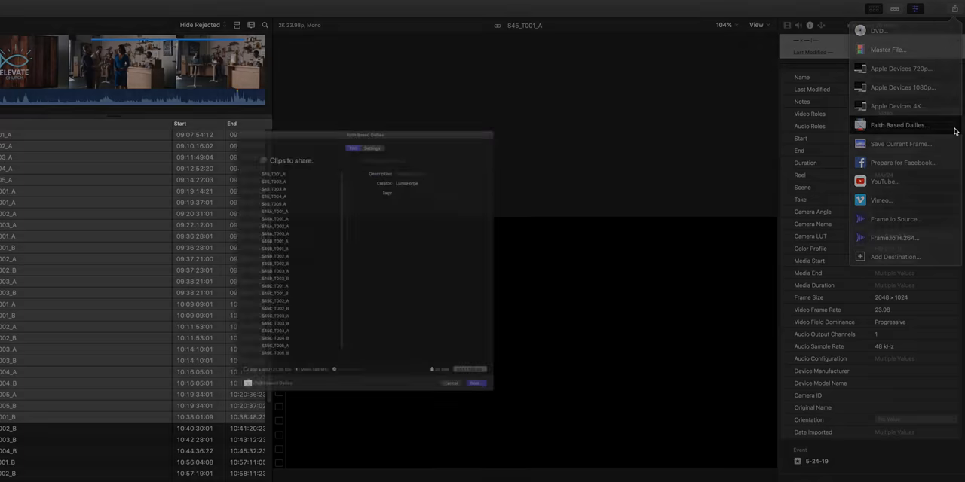
{"action": "left_click", "coordinate": [899, 125]}
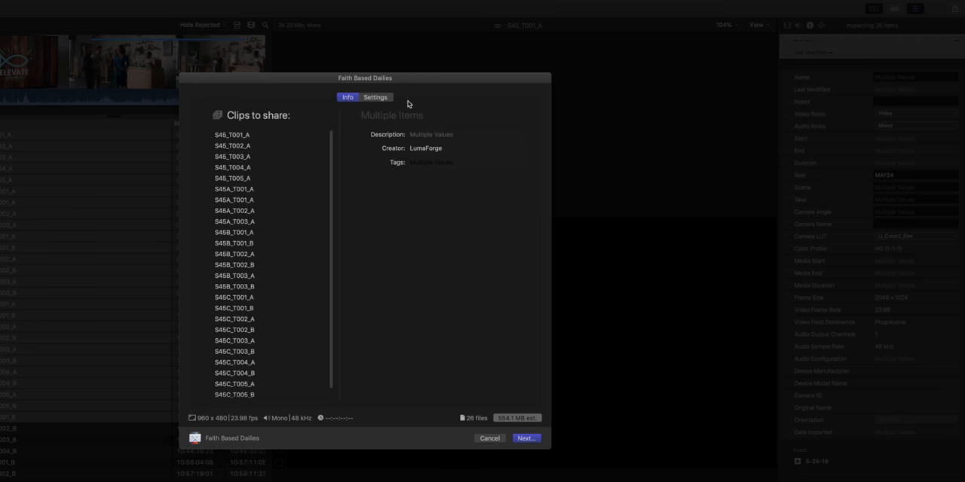
Create a new Apple Devices encoding setting in Compressor and confirm it
{"action": "left_click", "coordinate": [365, 96]}
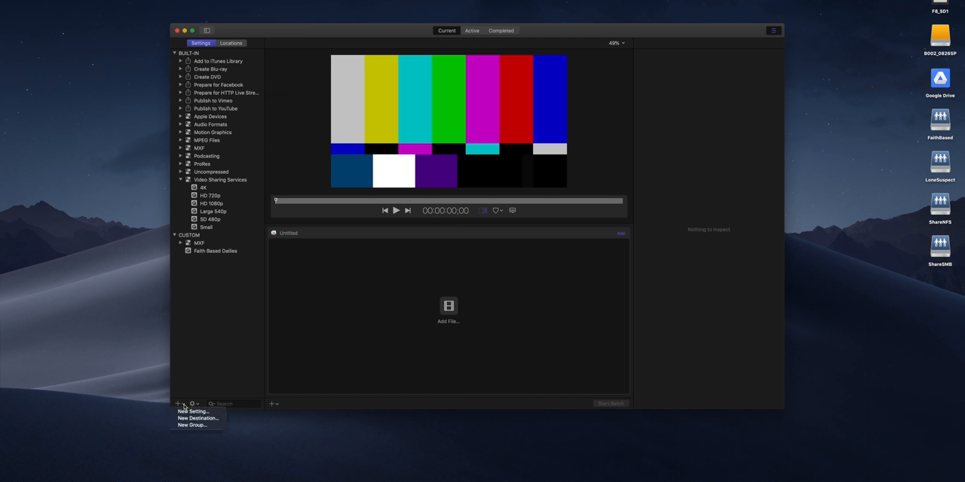
{"action": "left_click", "coordinate": [193, 411]}
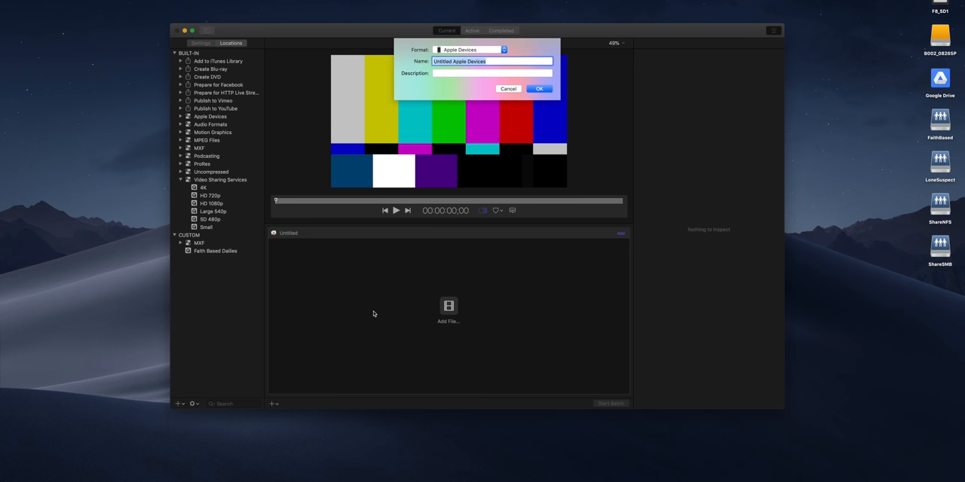
{"action": "left_click", "coordinate": [539, 89]}
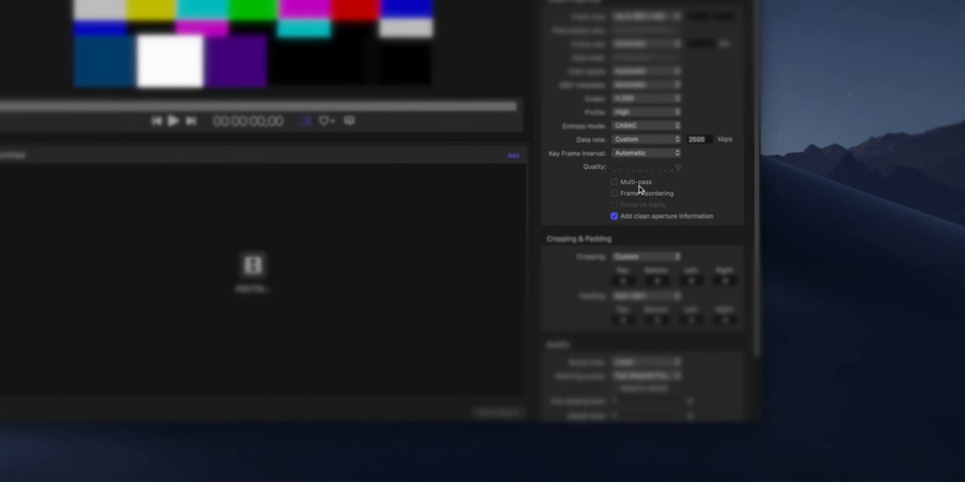